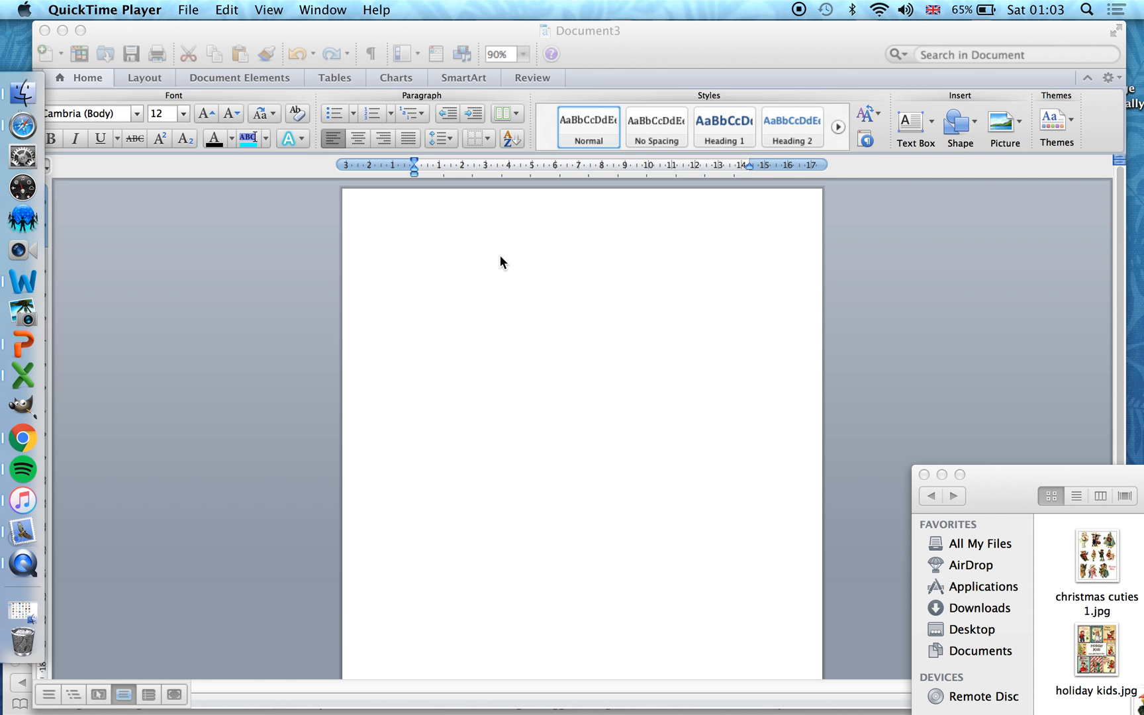
mouse_move(529, 213)
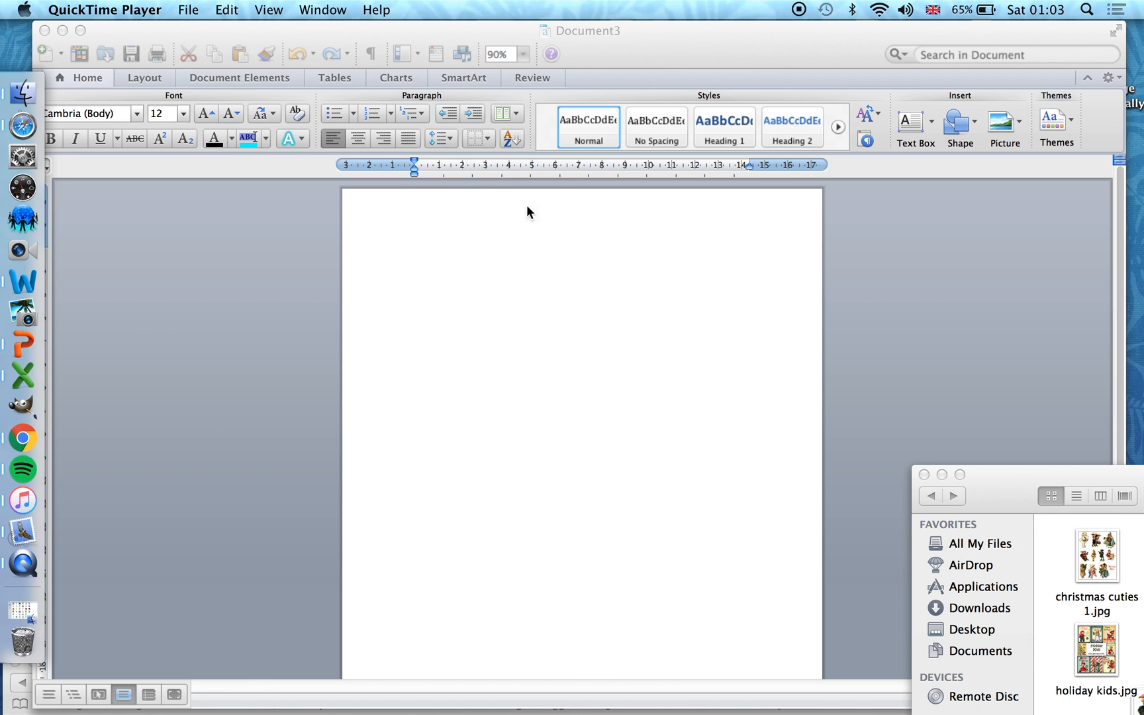
mouse_move(729, 392)
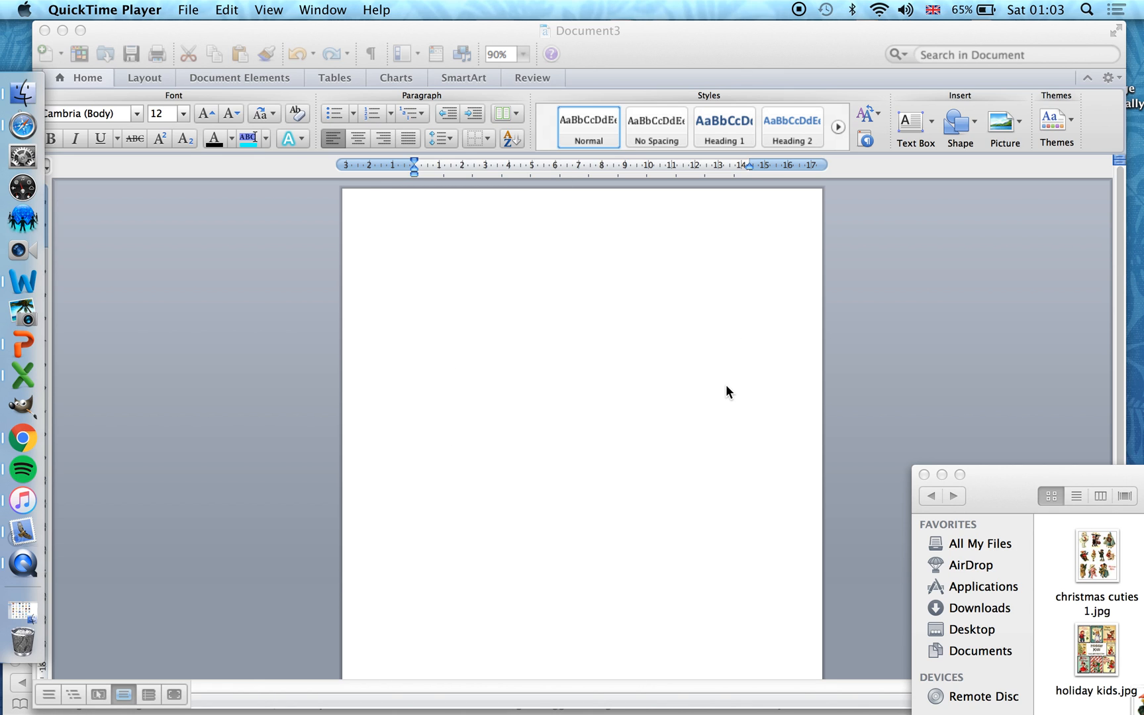
mouse_move(934, 685)
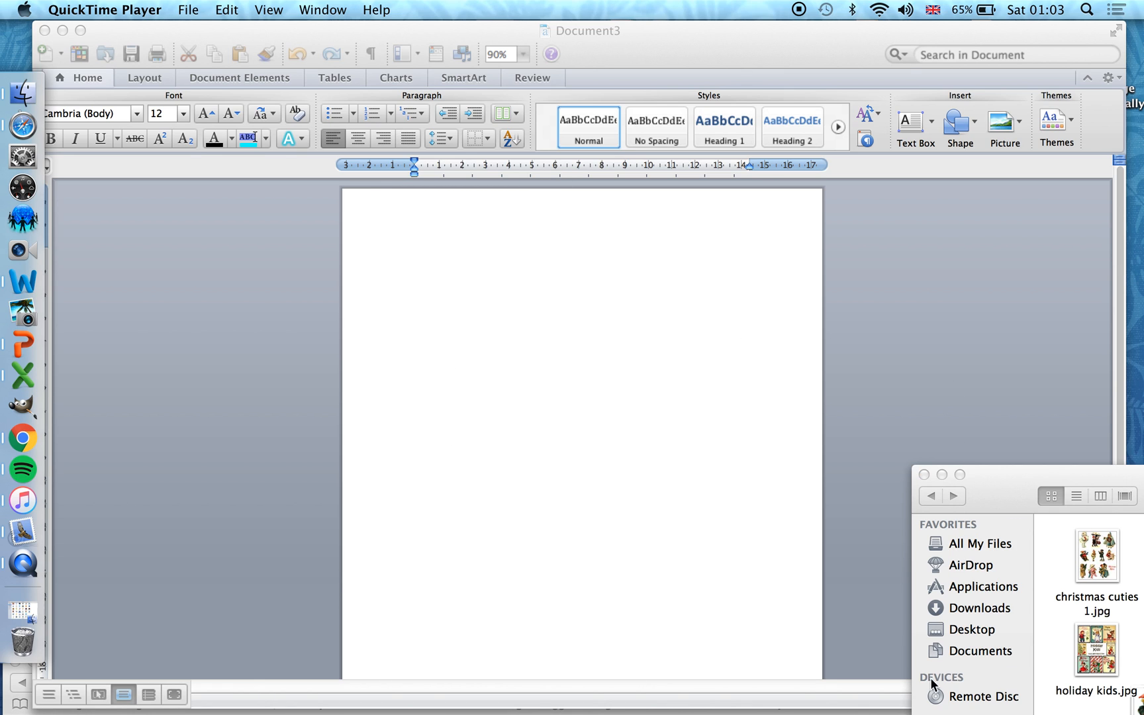
mouse_move(961, 458)
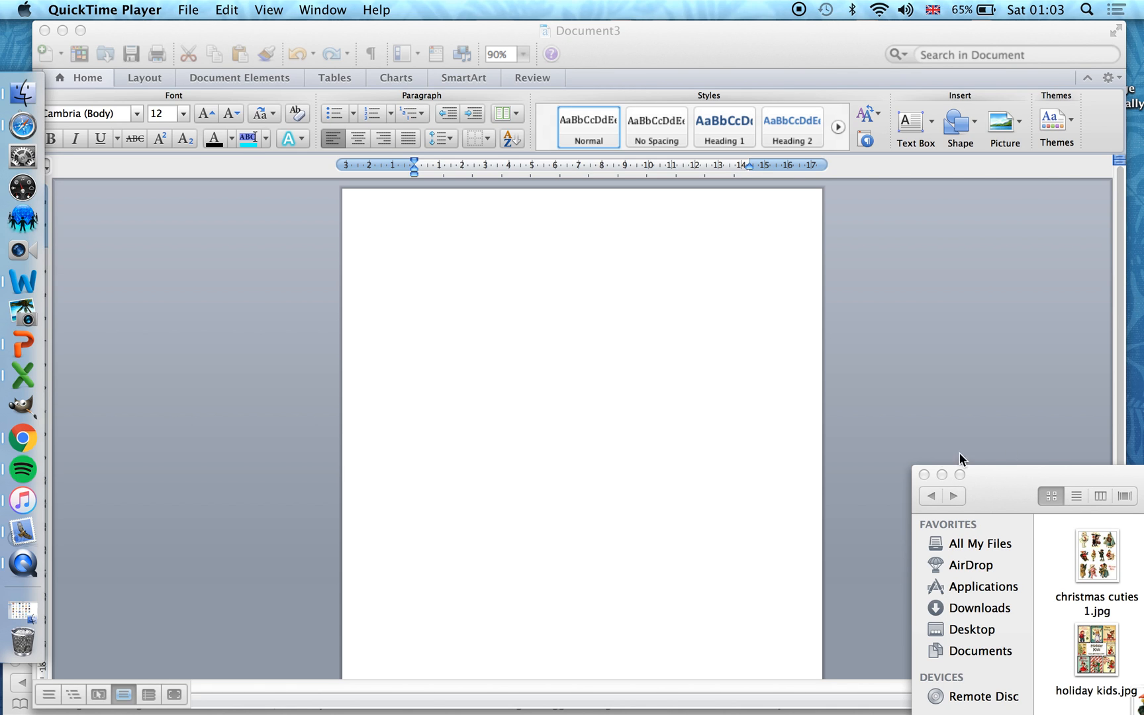
mouse_move(906, 528)
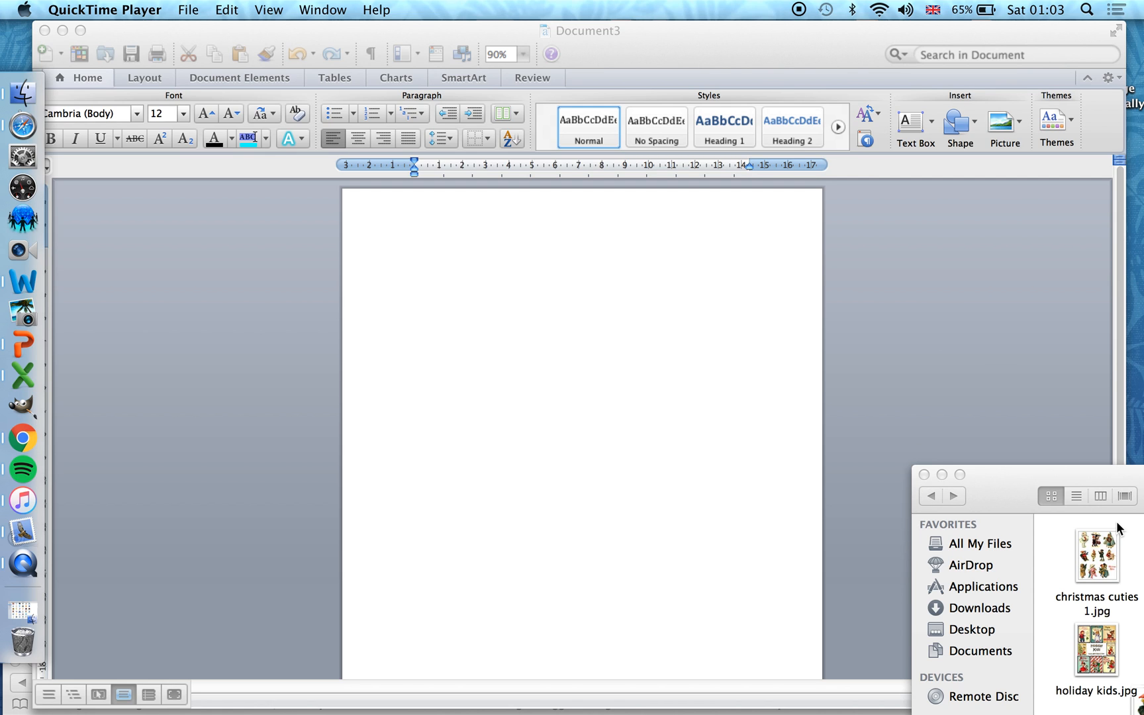
mouse_move(1101, 573)
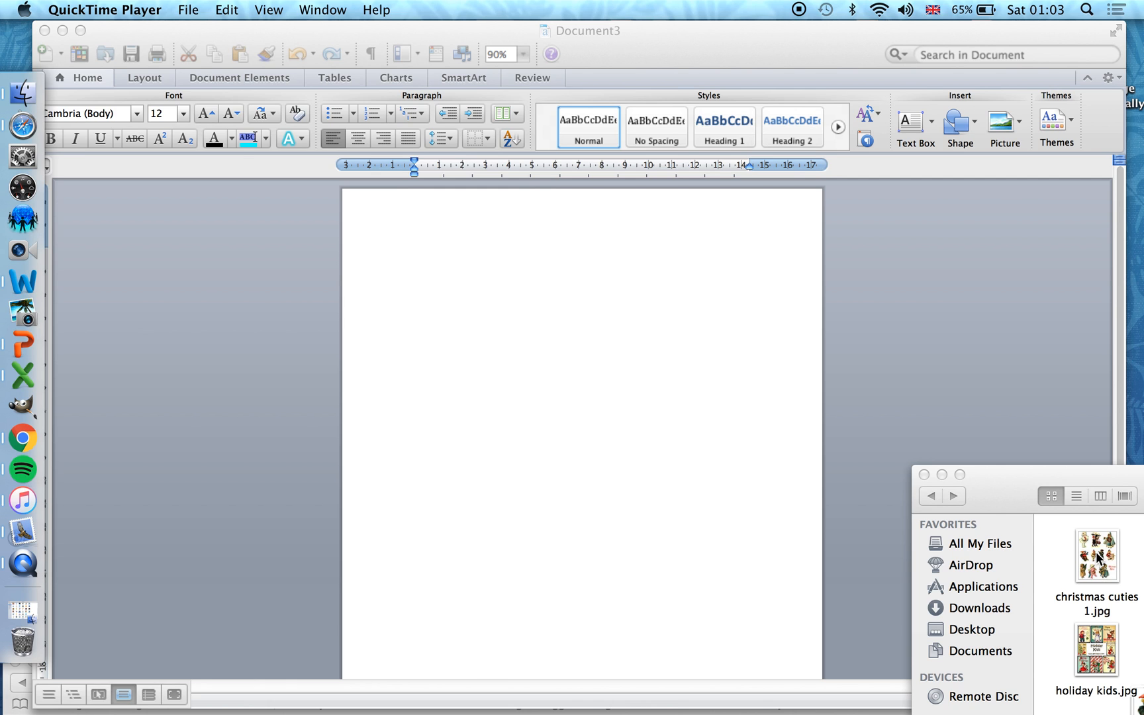
Step: Drag 'christmas cuties 1.jpg' from Finder into the document so both pages hold the picture
drag(1096, 556, 577, 411)
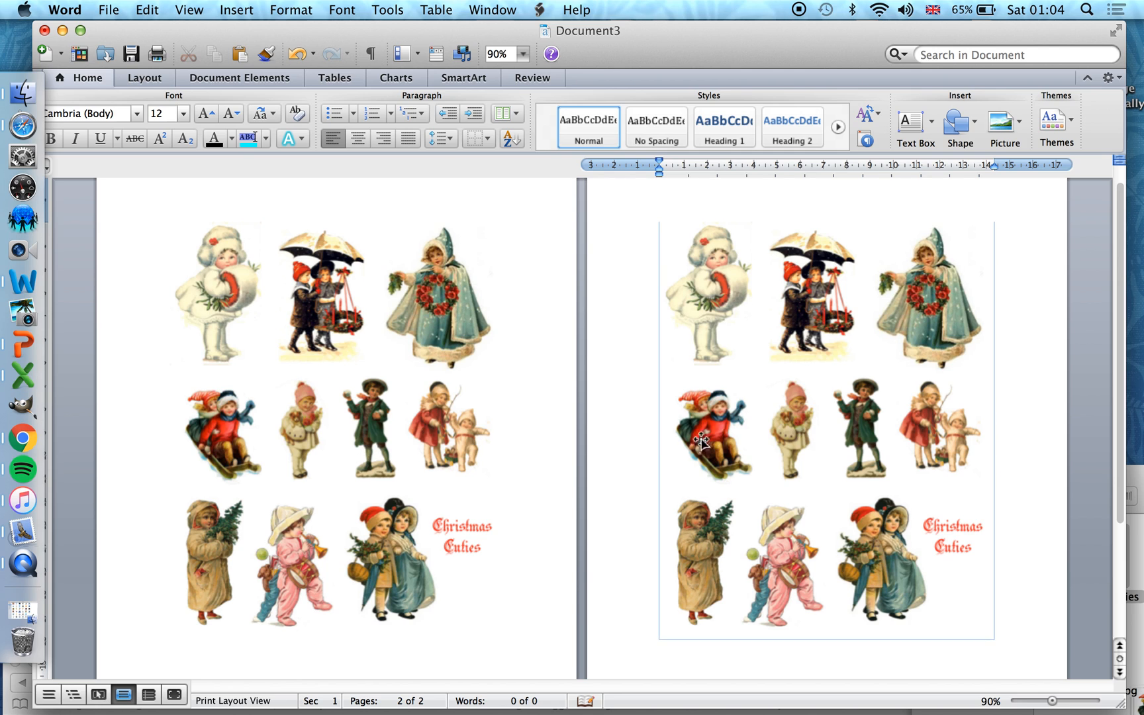
mouse_move(743, 449)
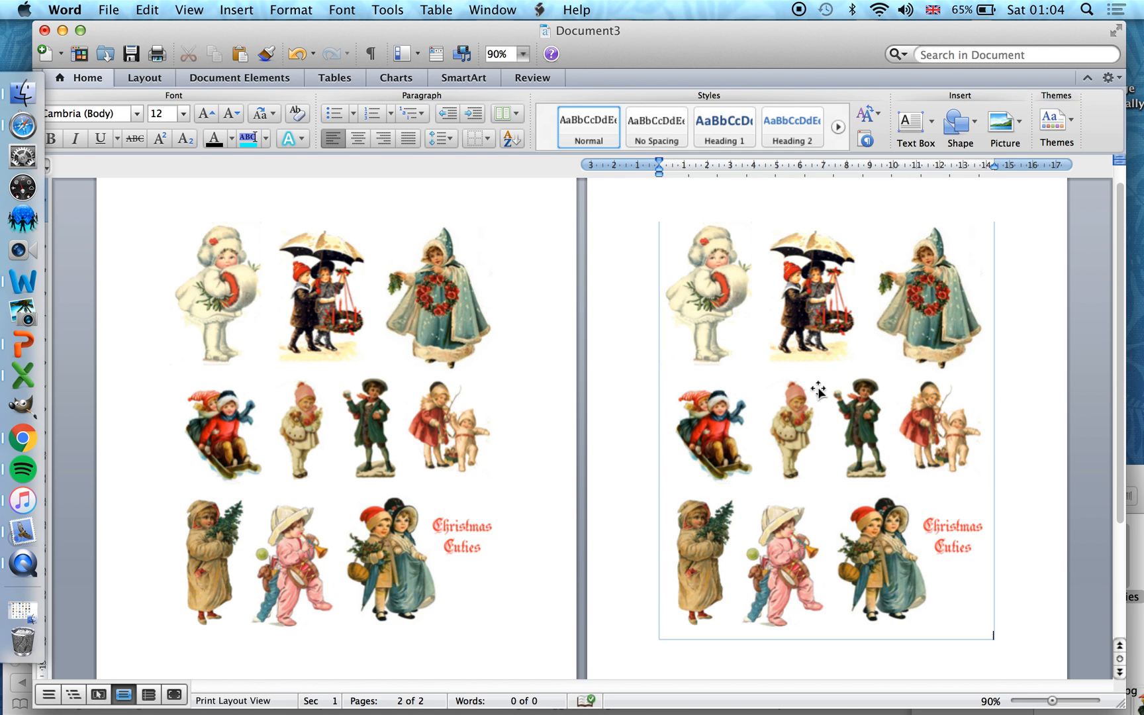
mouse_move(780, 417)
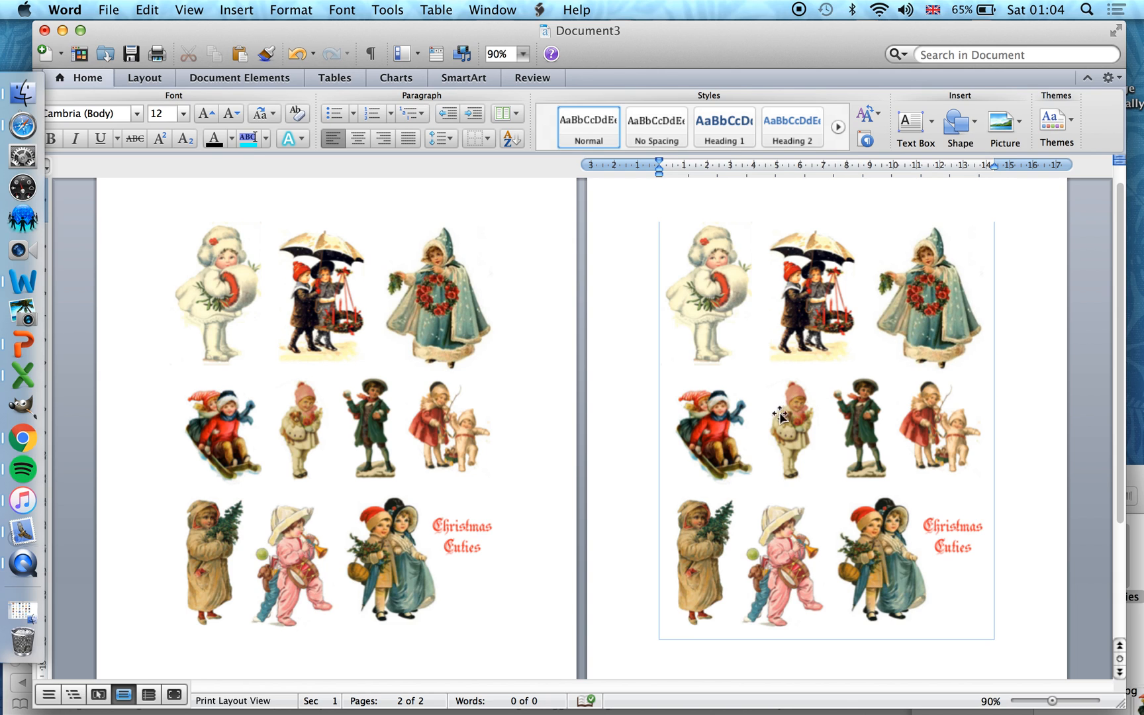
mouse_move(831, 406)
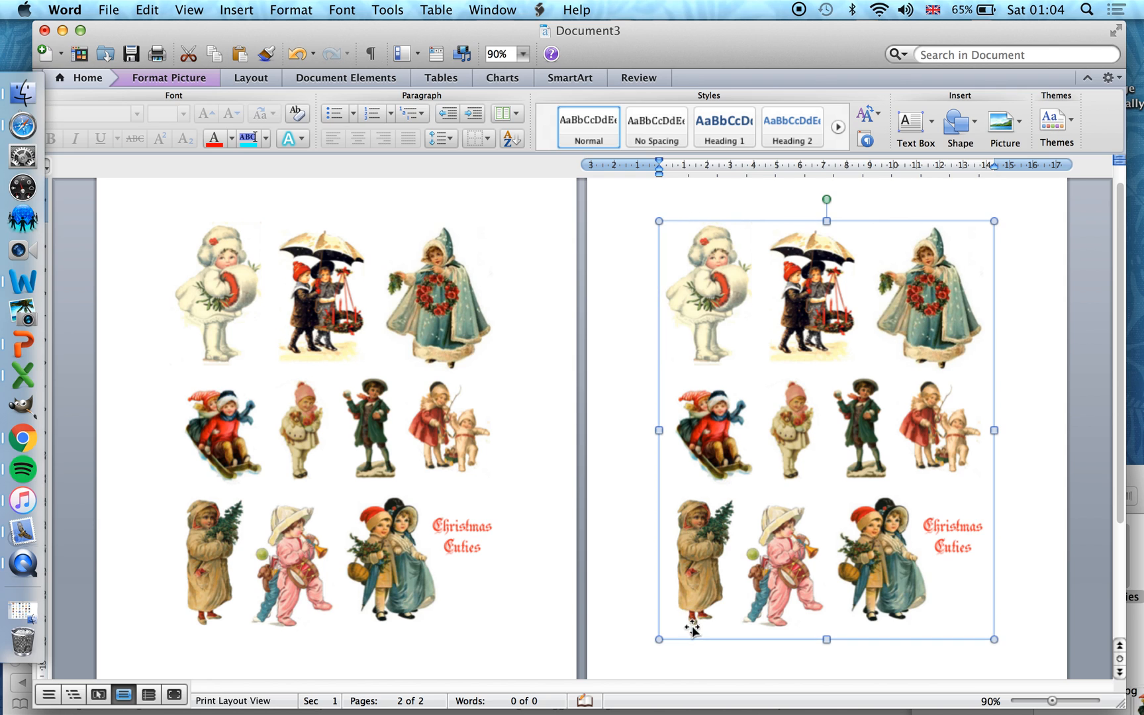
mouse_move(831, 469)
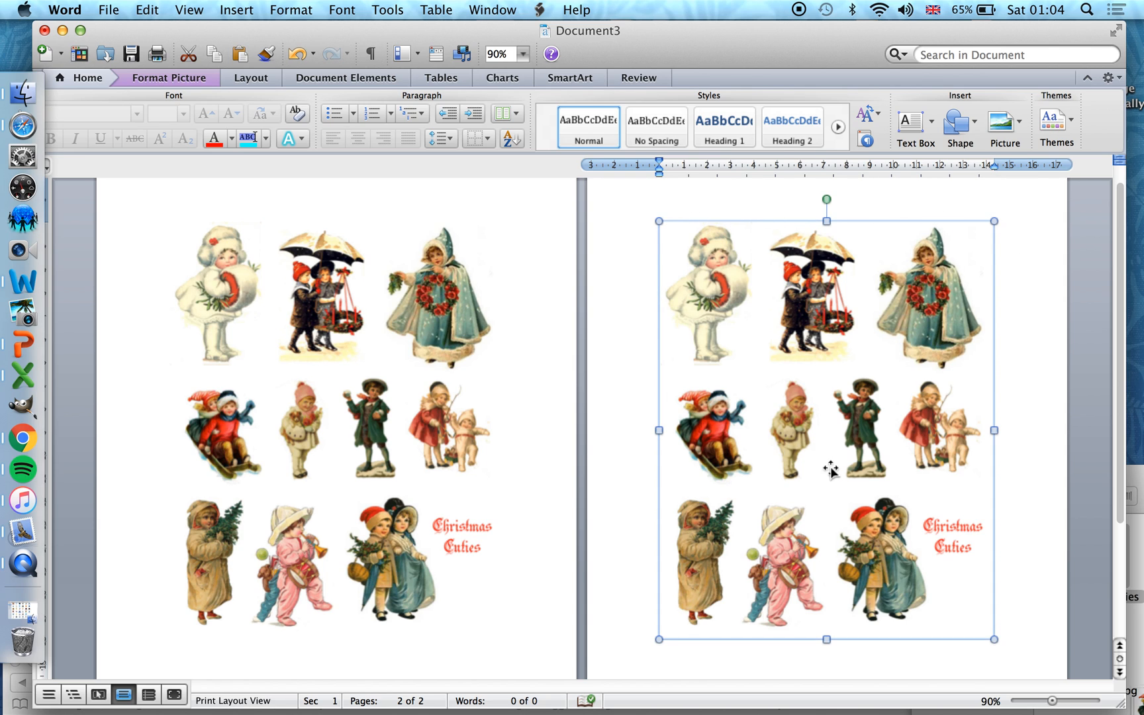
mouse_move(661, 301)
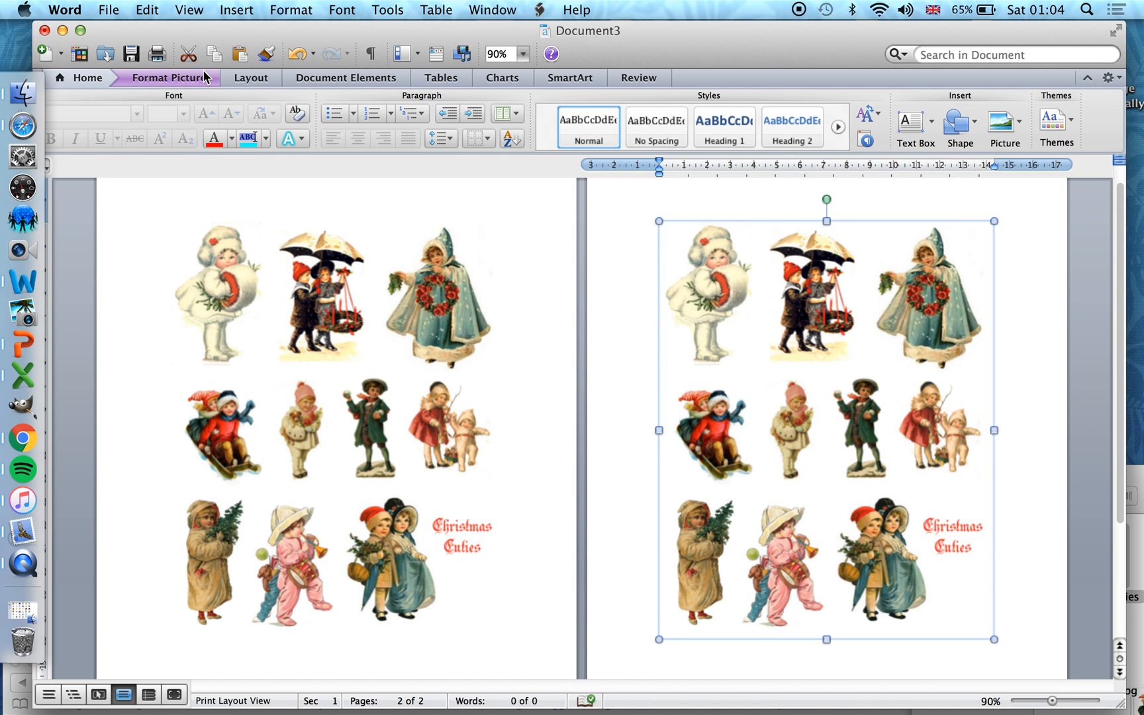
mouse_move(213, 80)
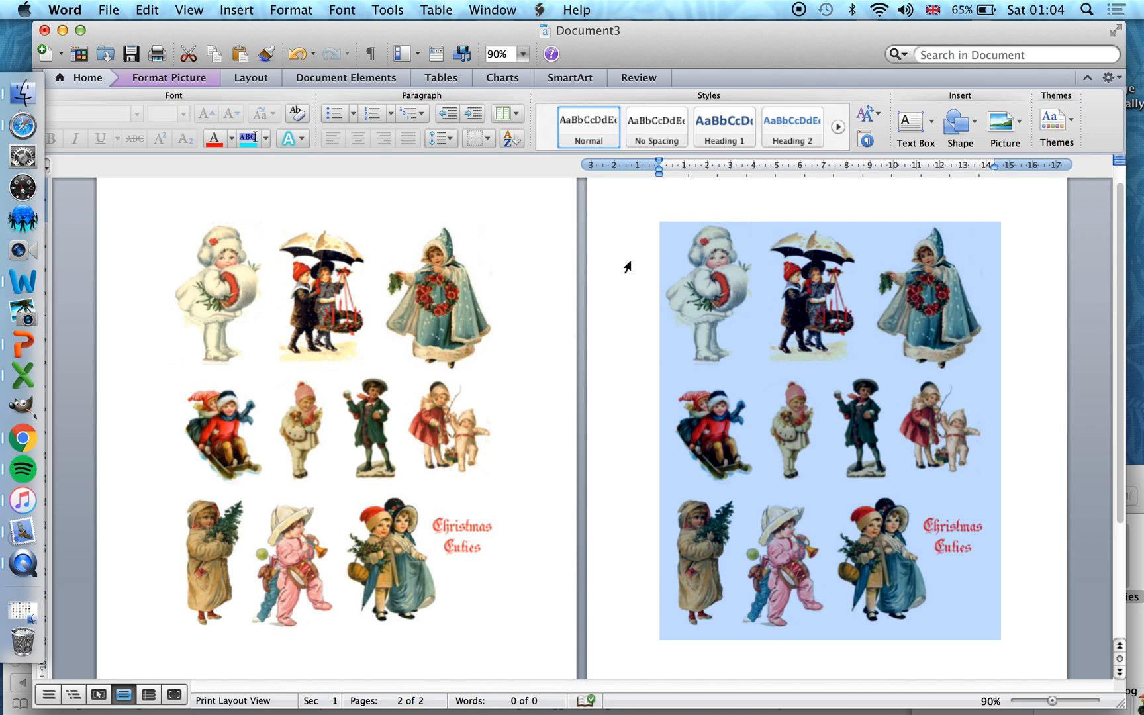
Step: Select the 18.3 by 14.7 cm Christmas cuties picture on page two and show Format Picture
click(628, 267)
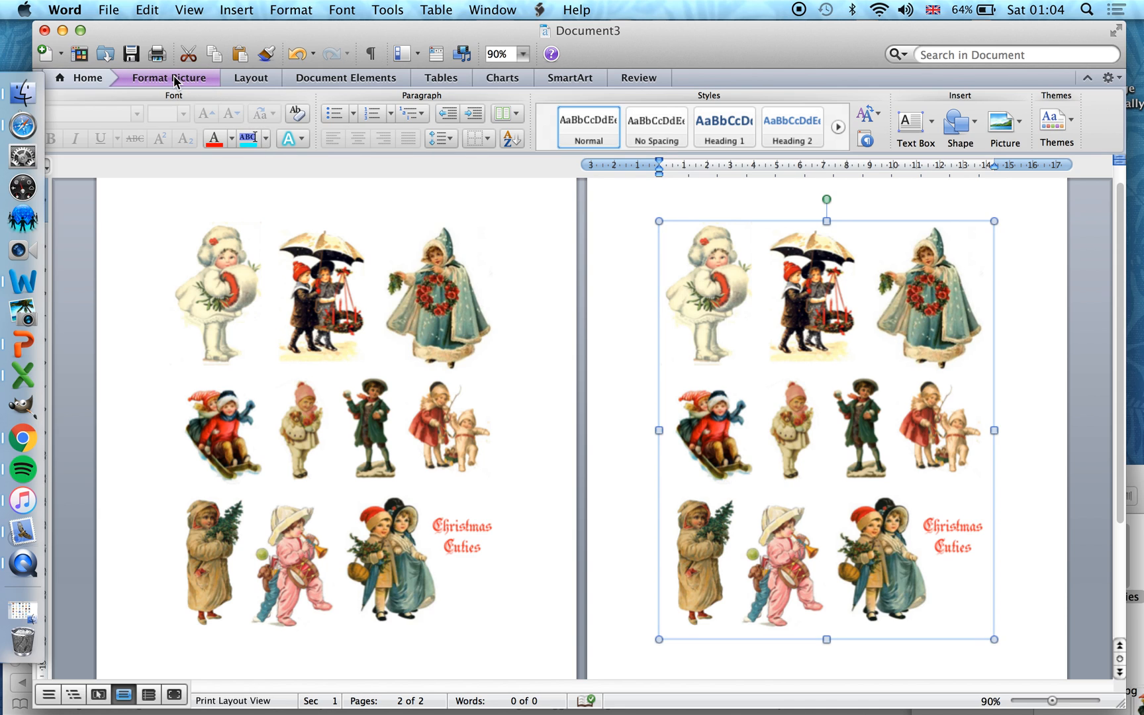
click(170, 77)
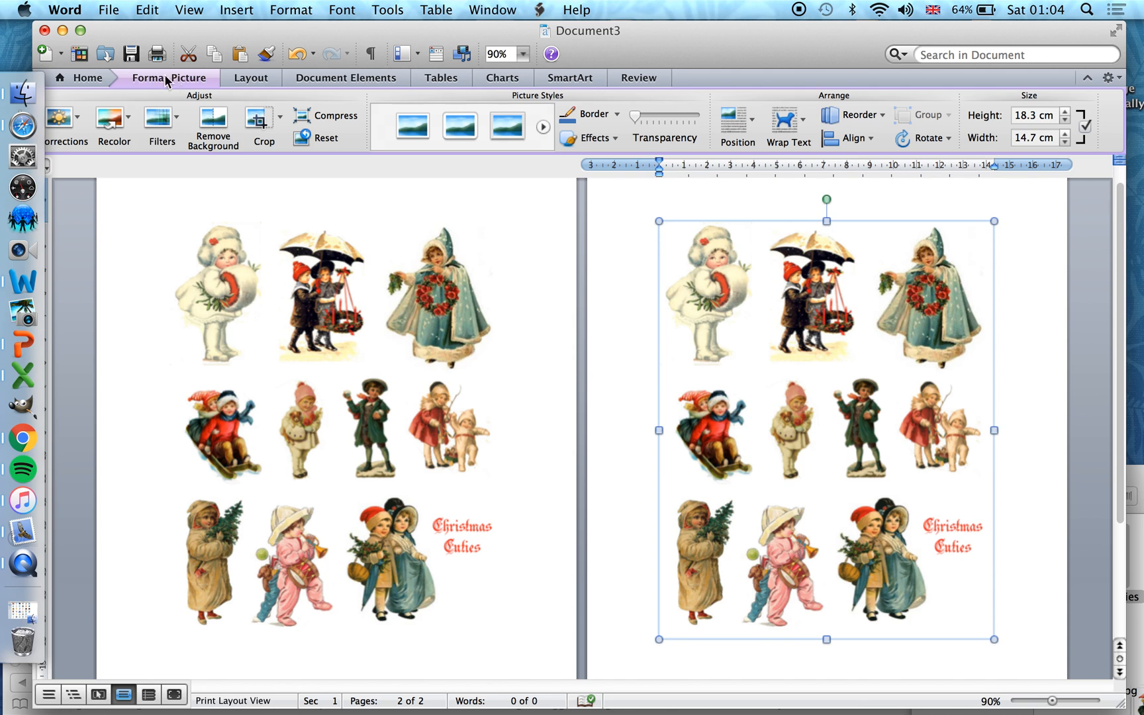
mouse_move(942, 149)
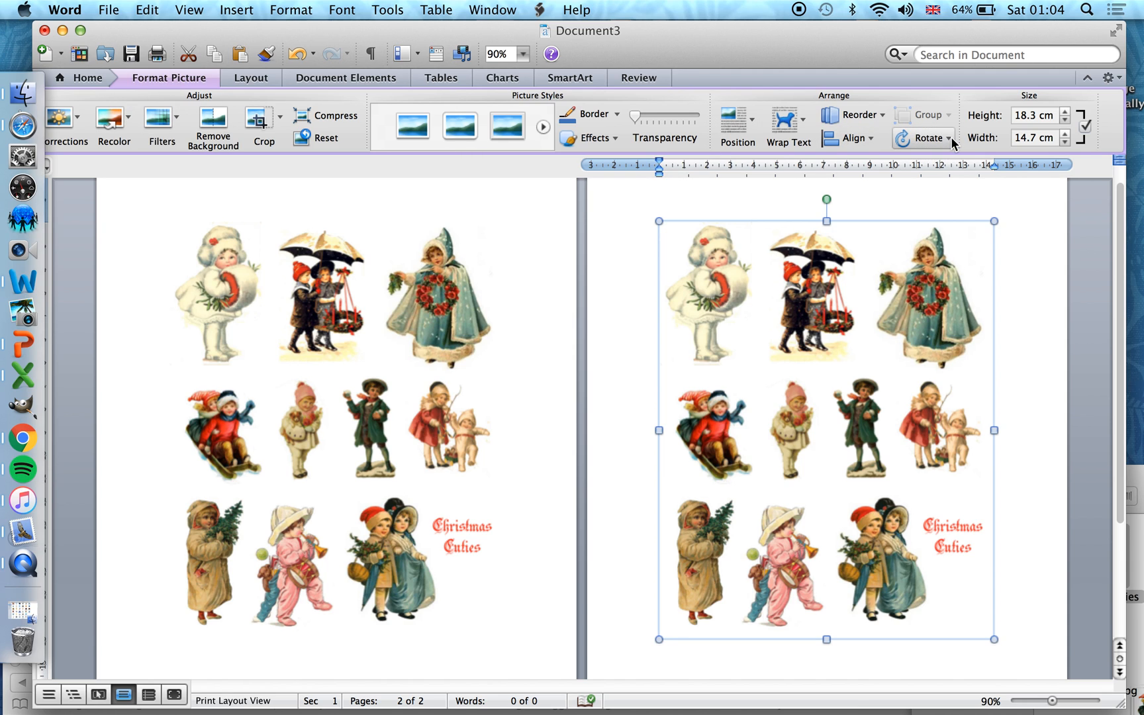
Step: Flip the page-two Christmas cuties picture horizontally so its text reads backwards
click(927, 138)
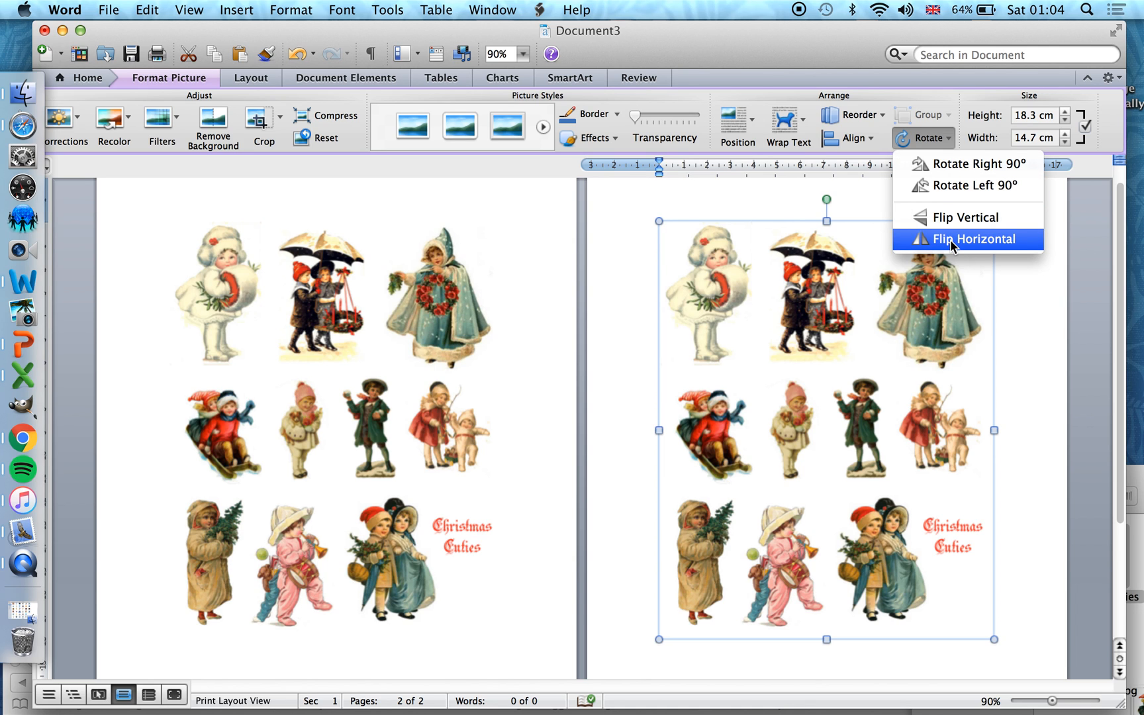
click(973, 239)
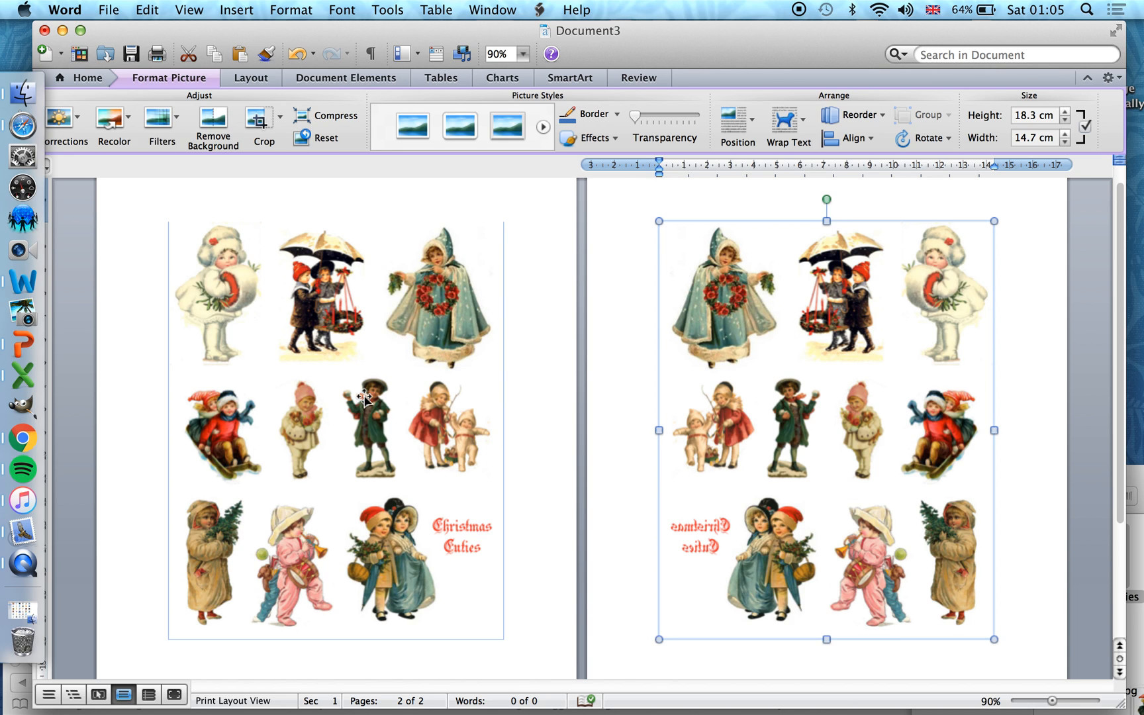
mouse_move(992, 638)
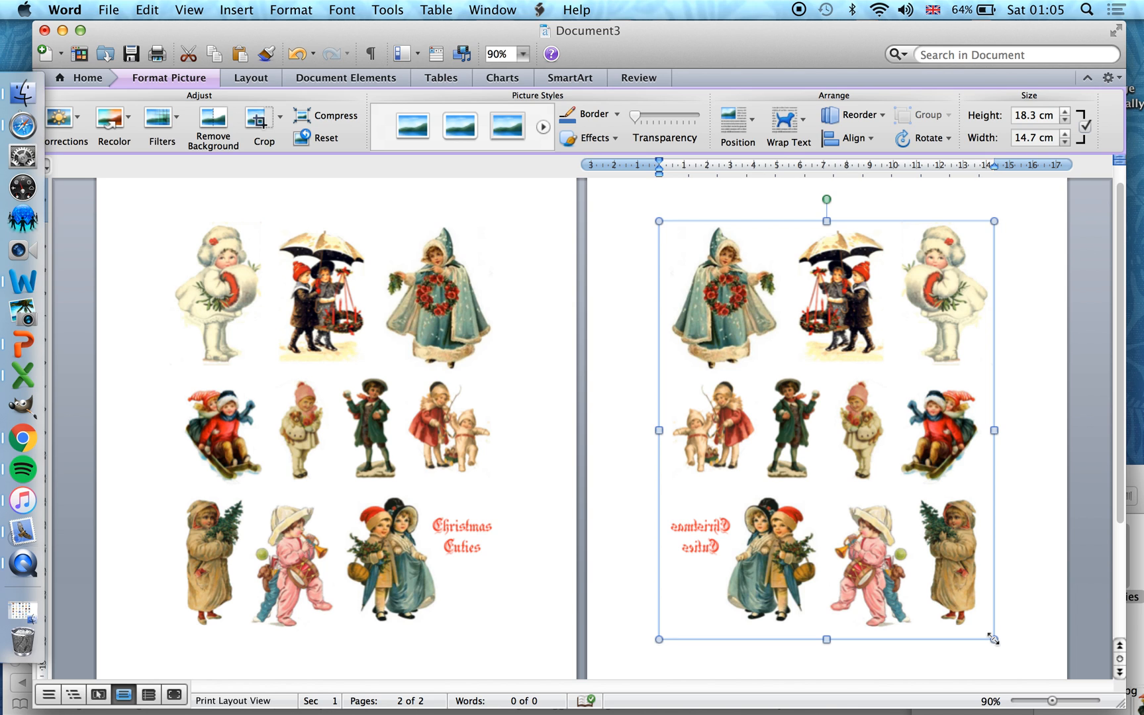
Step: Enlarge the mirrored page-two picture, then the page-one picture to match its size
drag(992, 637, 995, 641)
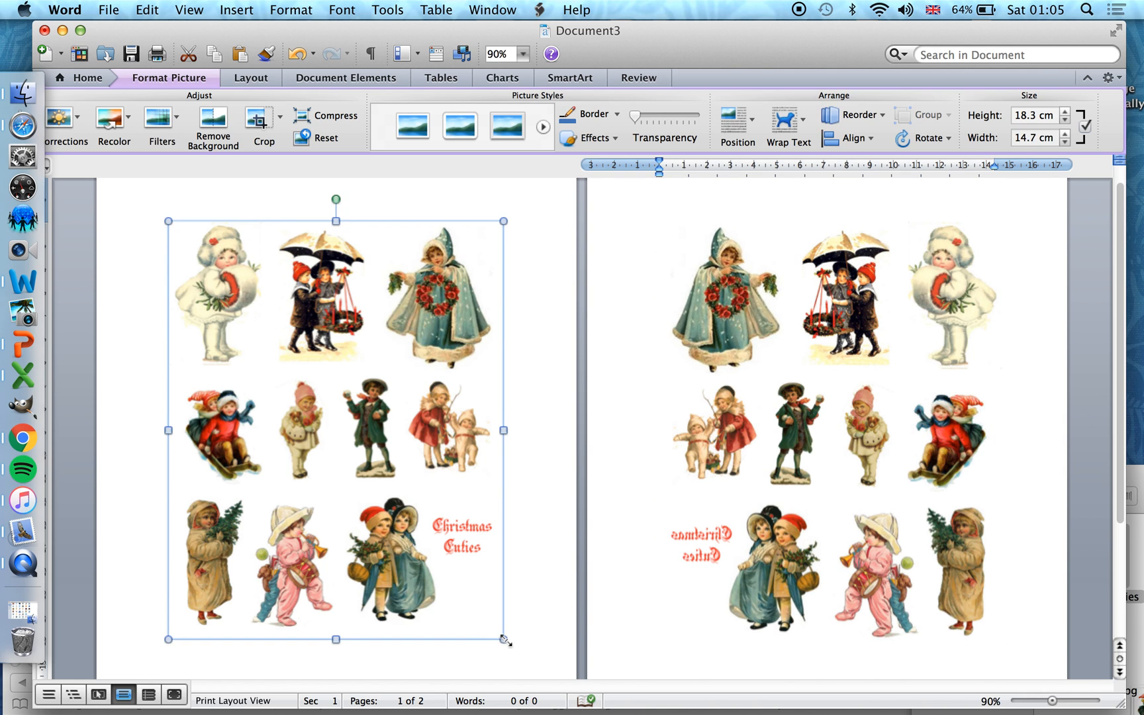
drag(502, 637, 508, 644)
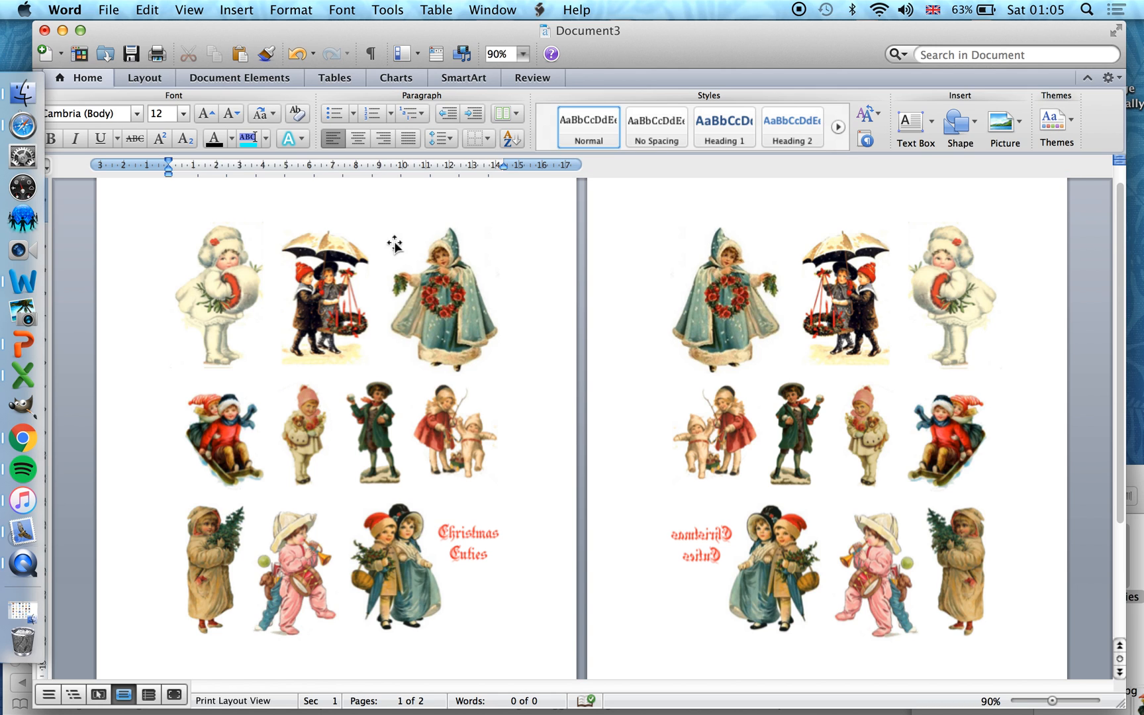
mouse_move(609, 343)
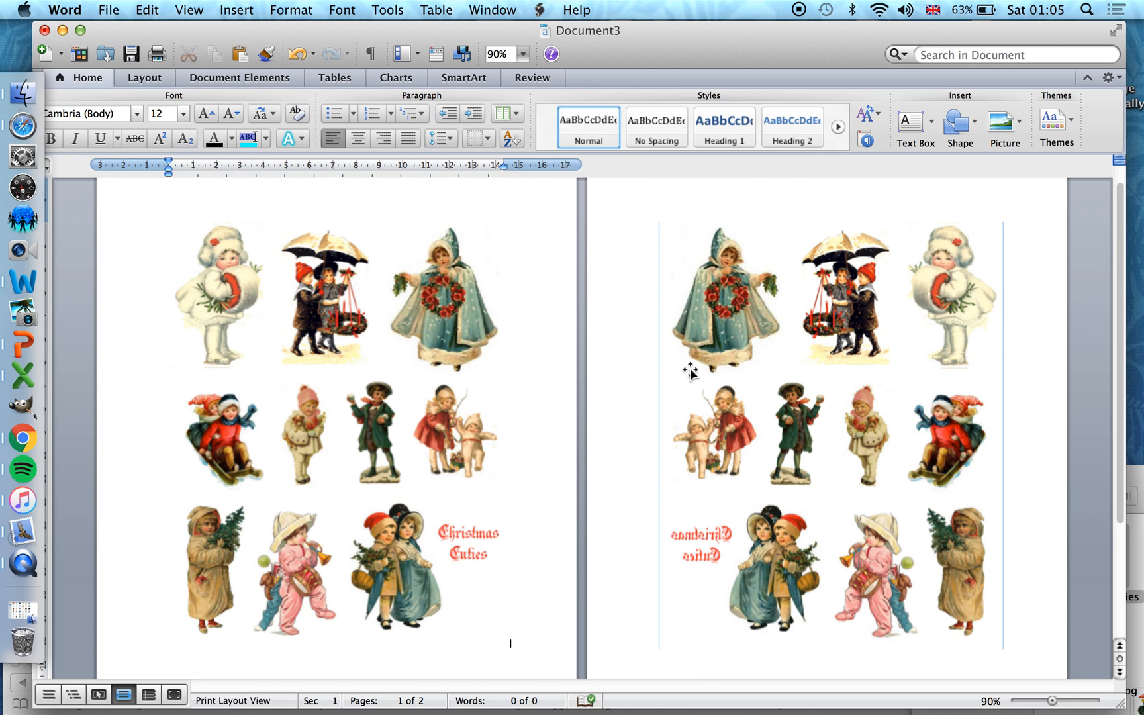
mouse_move(597, 552)
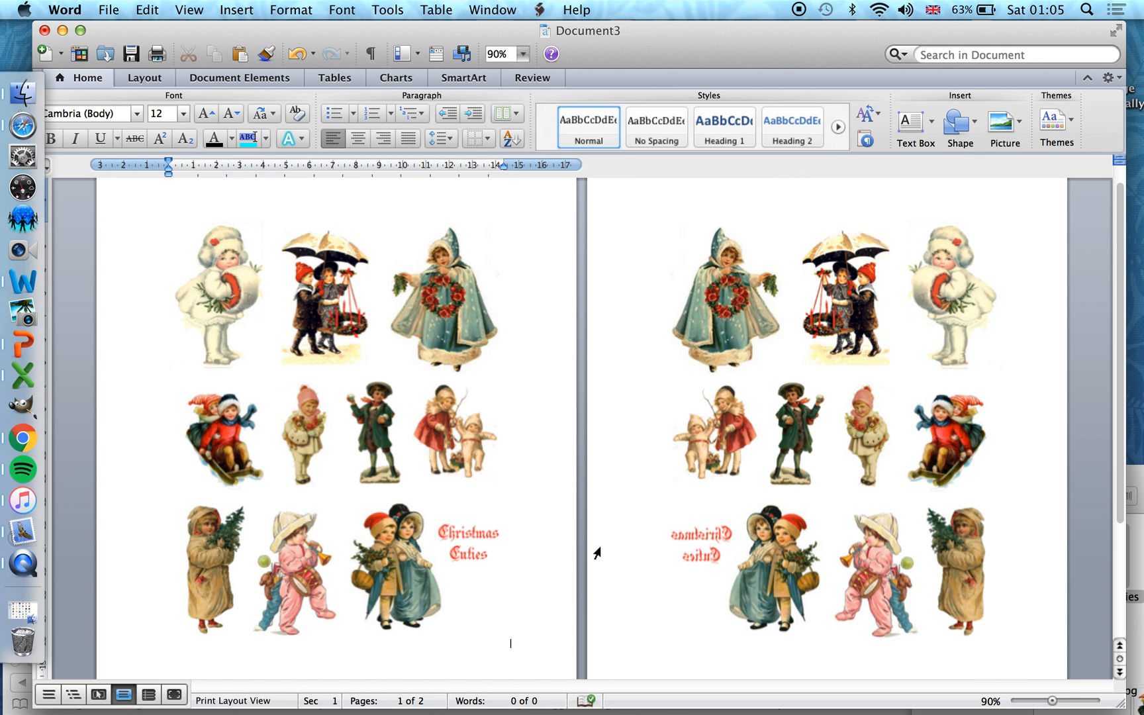
mouse_move(587, 648)
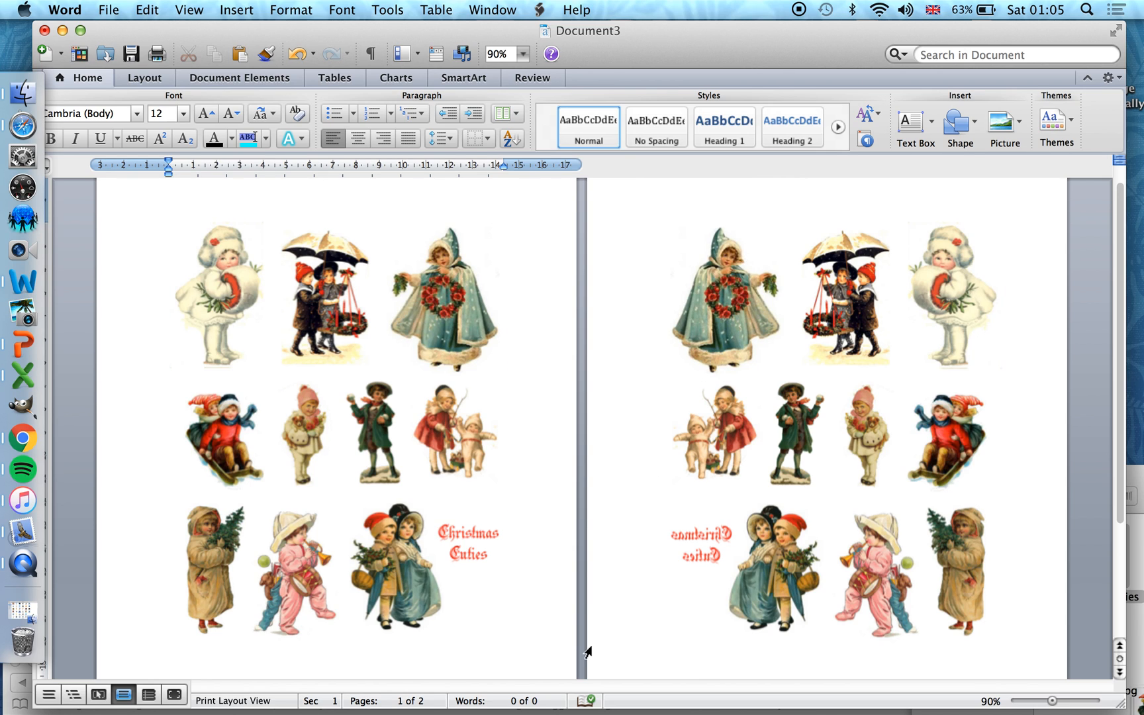